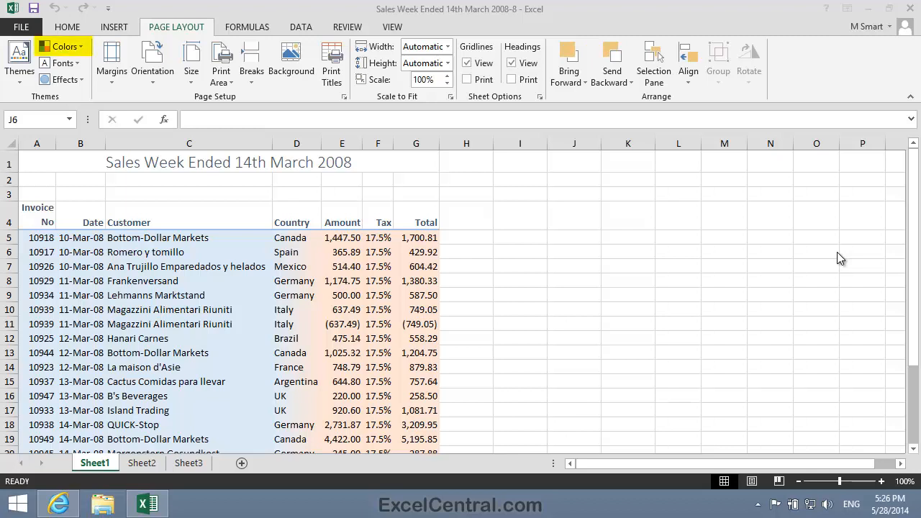
mouse_move(61, 63)
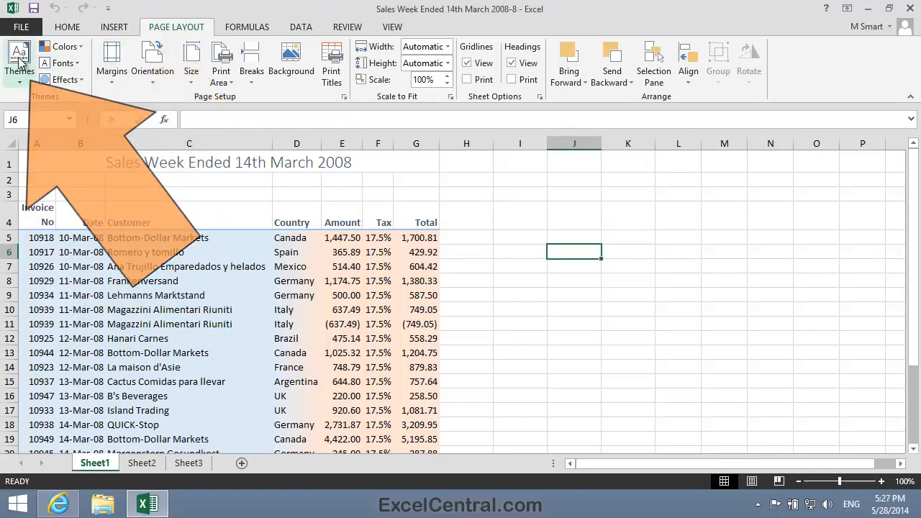
Step: Start Customize Colors from the Page Layout Colors list, showing the Create New Theme Colors dialog
left_click(20, 60)
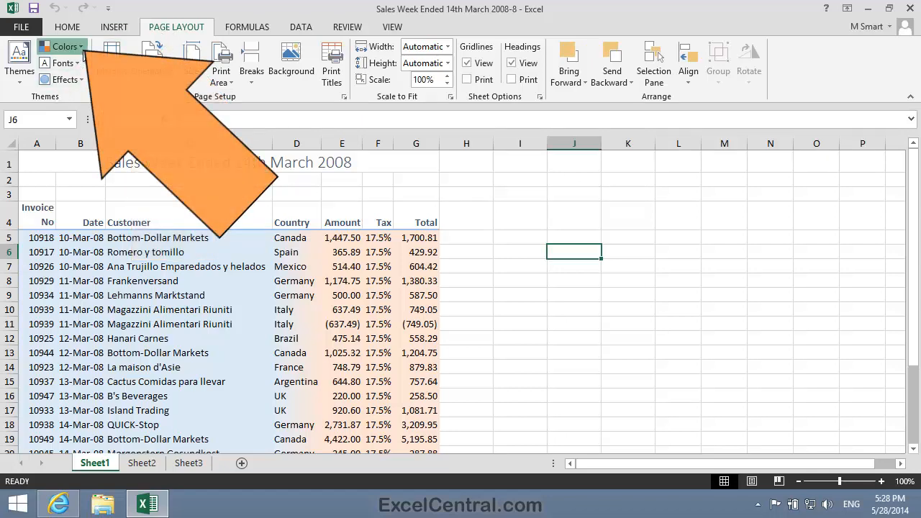
left_click(65, 46)
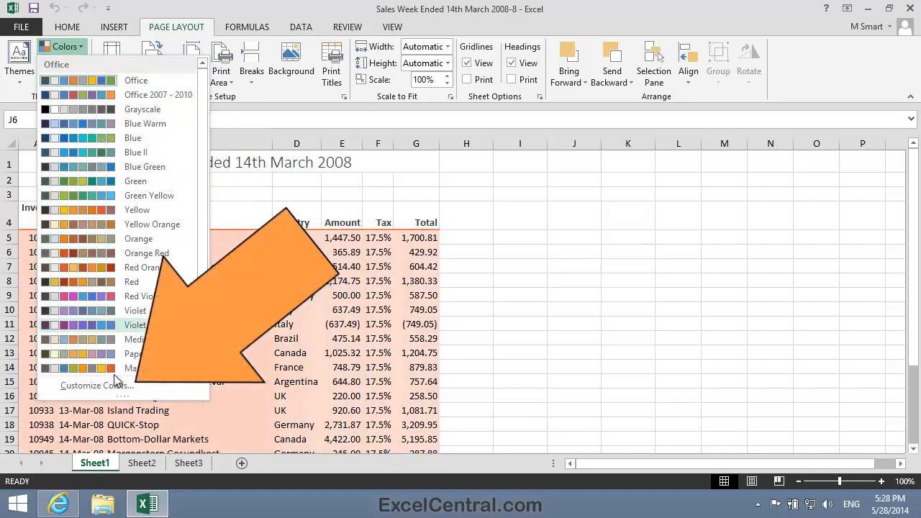
left_click(96, 386)
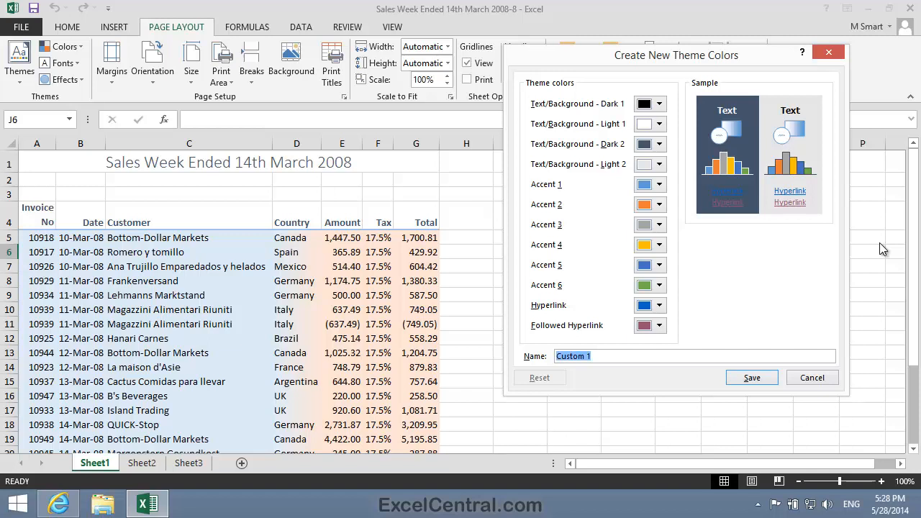
Step: Recolour Accent 1 to purple and Accent 2, and name the colour set 'TSM Corporate'
left_click(646, 184)
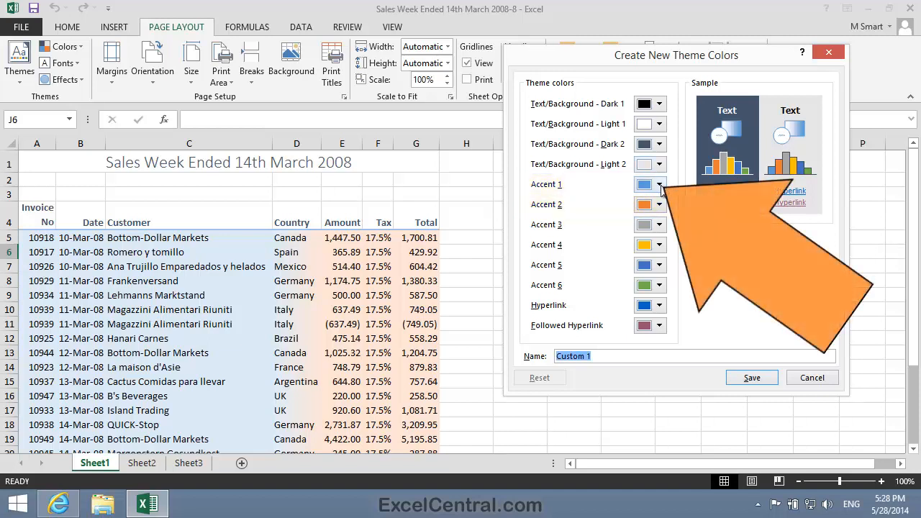
left_click(659, 184)
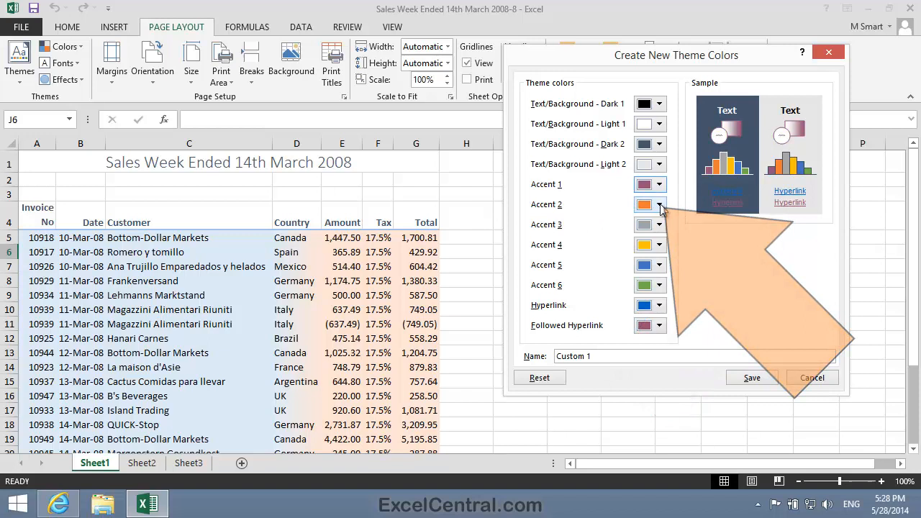
left_click(659, 204)
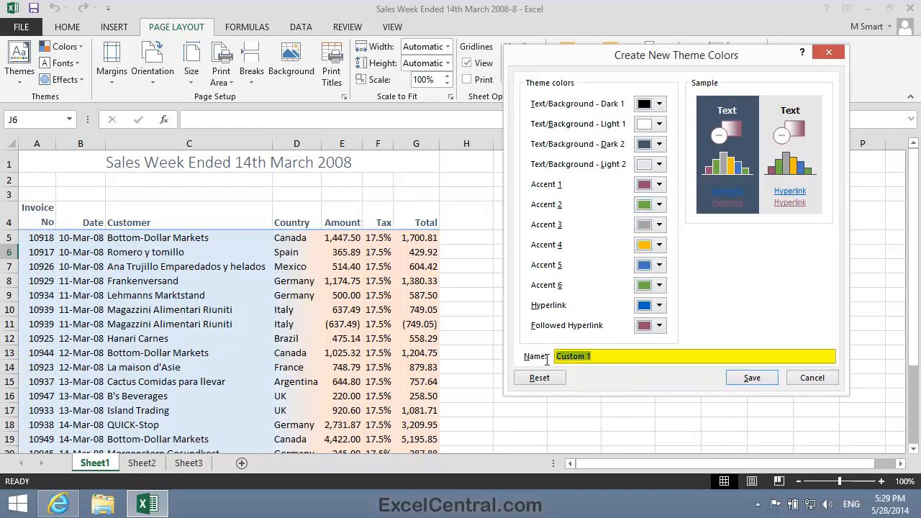
type("TSM")
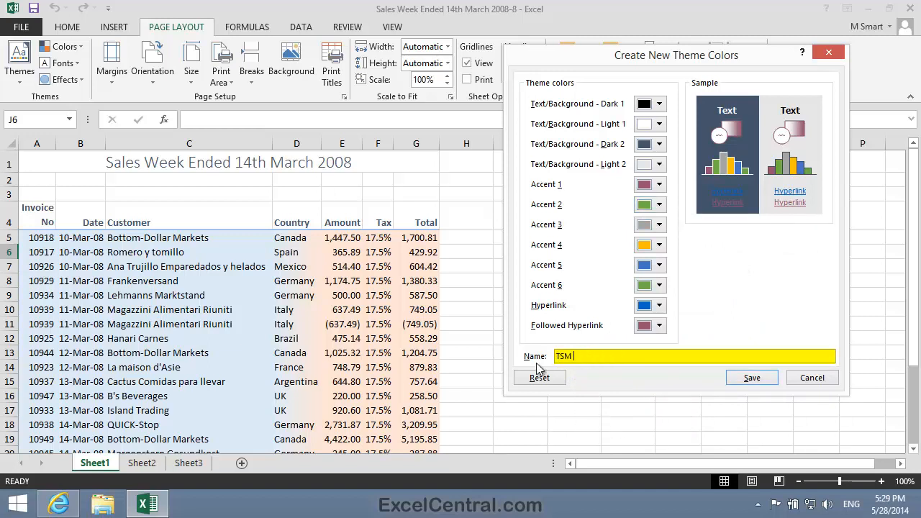
type("Corporate")
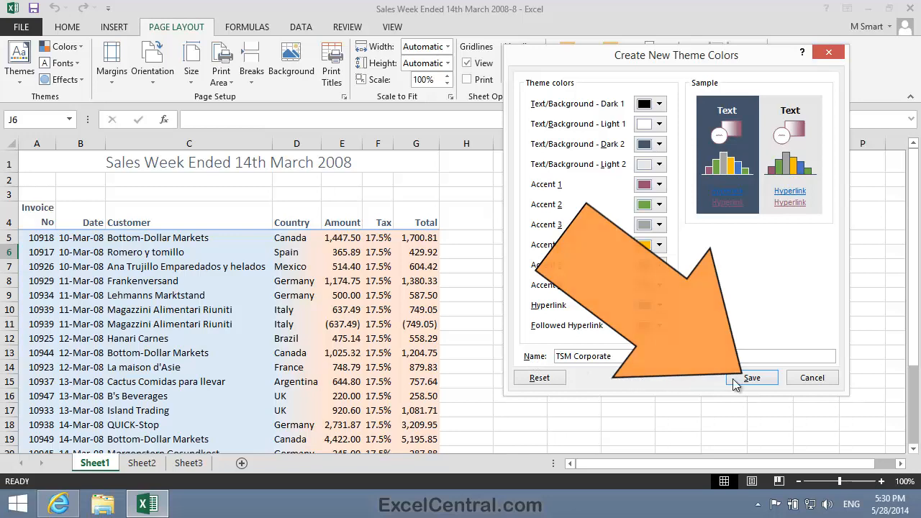
Step: Save the TSM Corporate colours, recolouring the sheet pink and green, then show the Fonts list
left_click(751, 377)
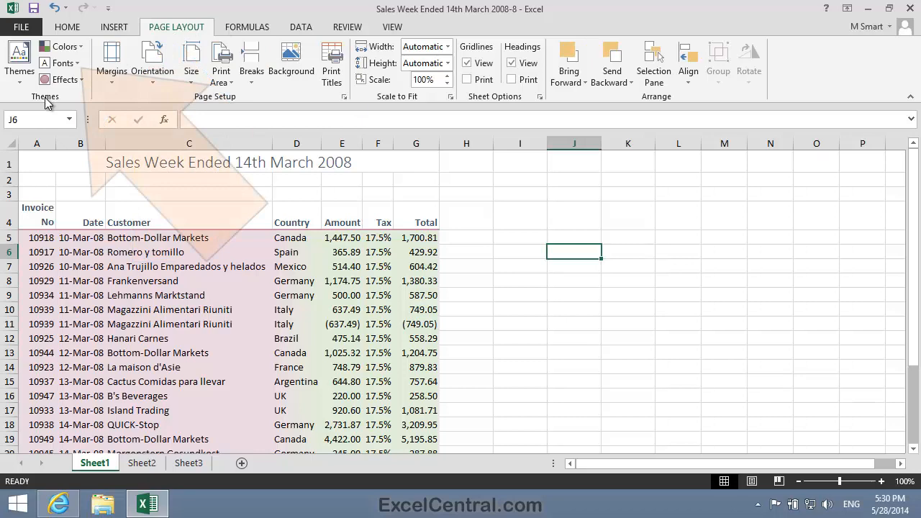
left_click(62, 63)
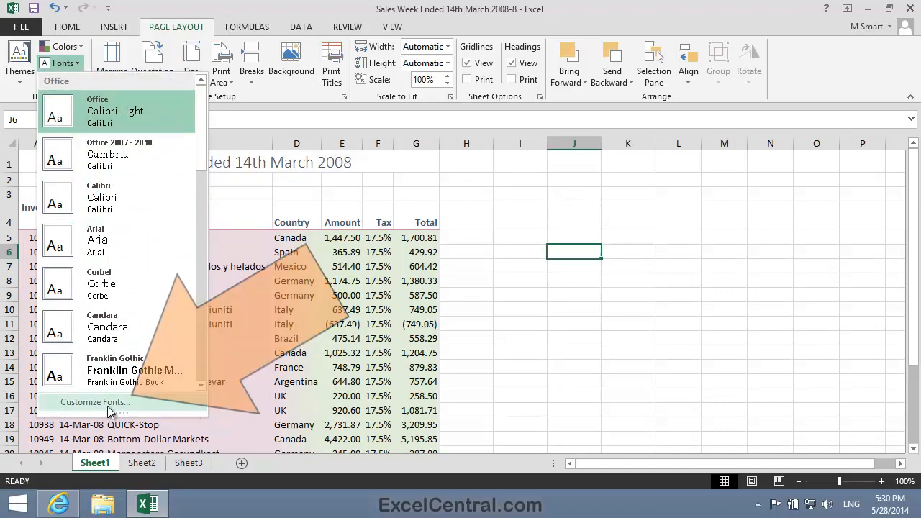
Step: Start Customize Fonts and make Arial the heading font, leaving Calibri as body
left_click(95, 401)
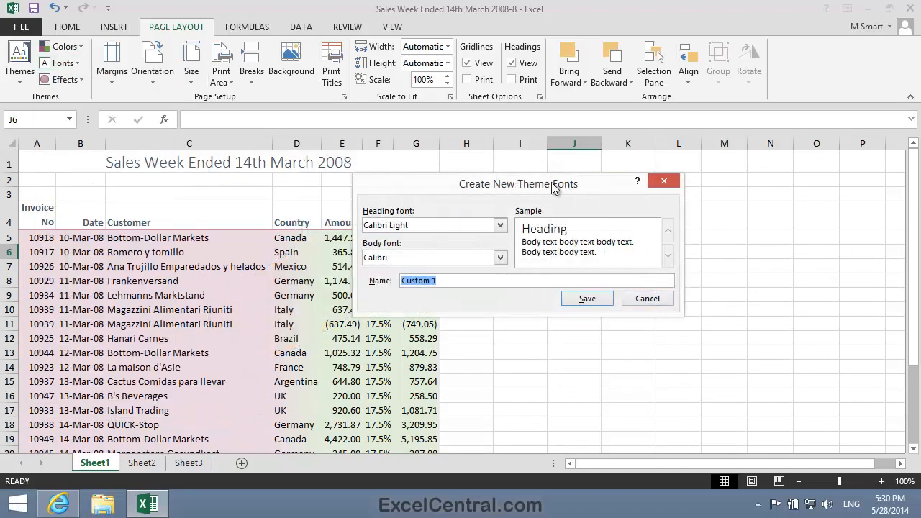
left_click_drag(518, 184, 658, 148)
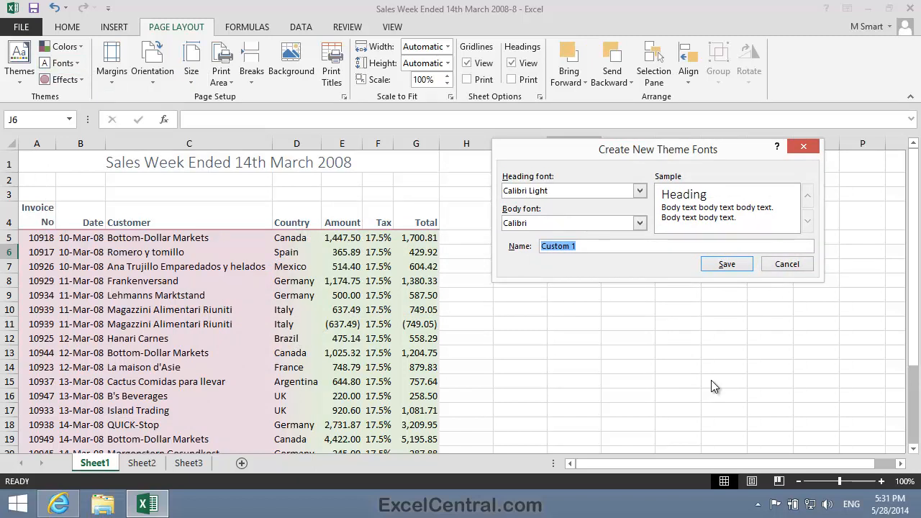
left_click(568, 190)
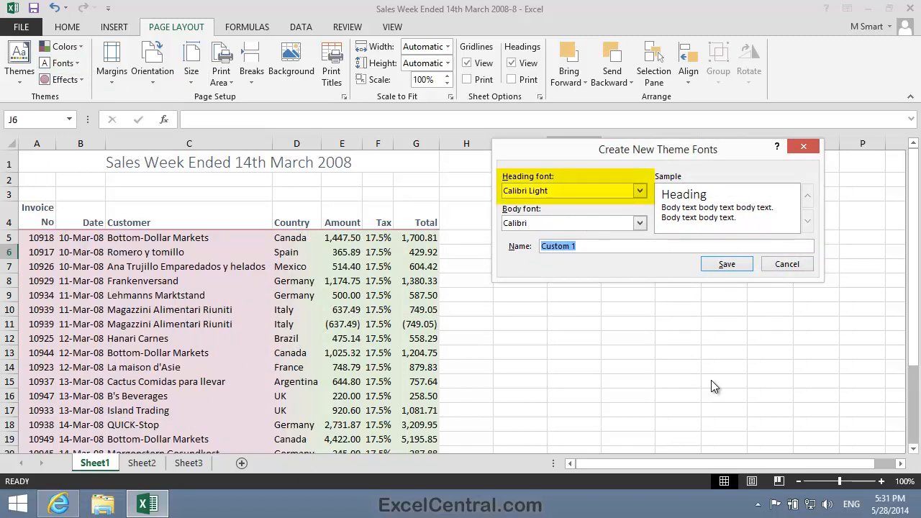
left_click(573, 223)
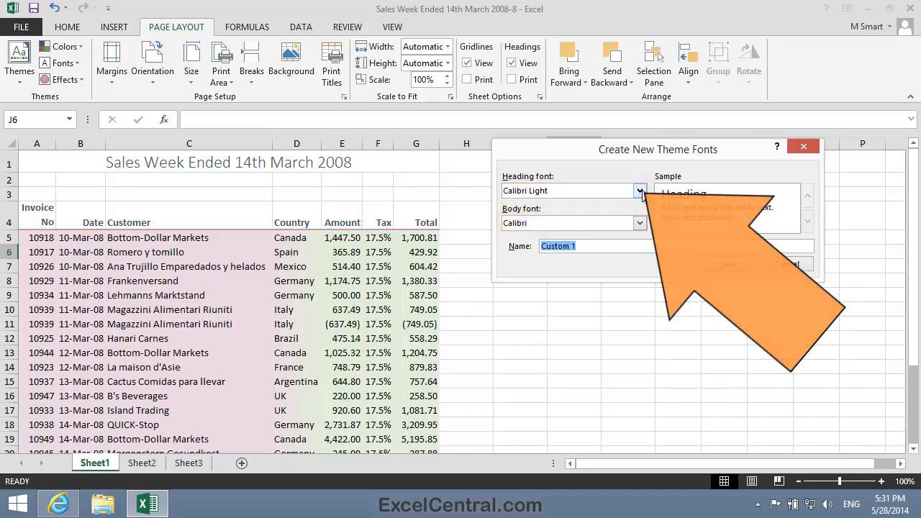
left_click(639, 190)
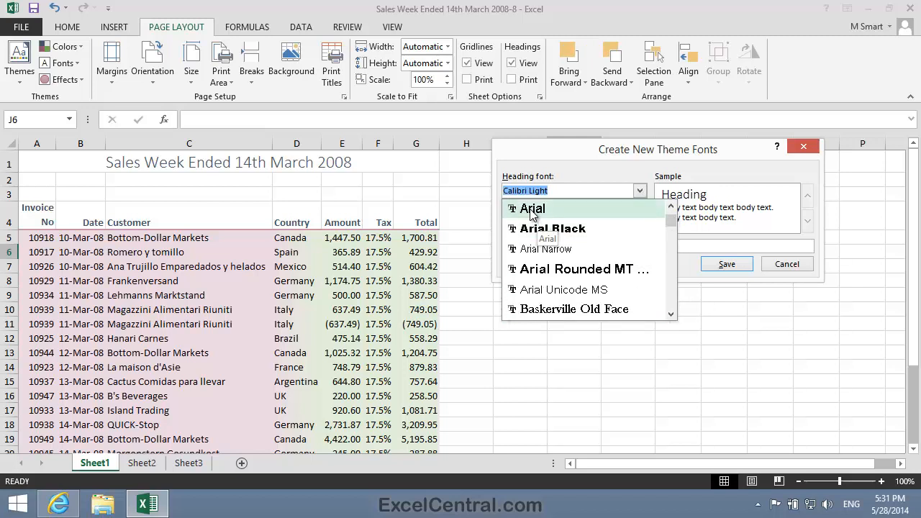
left_click(531, 207)
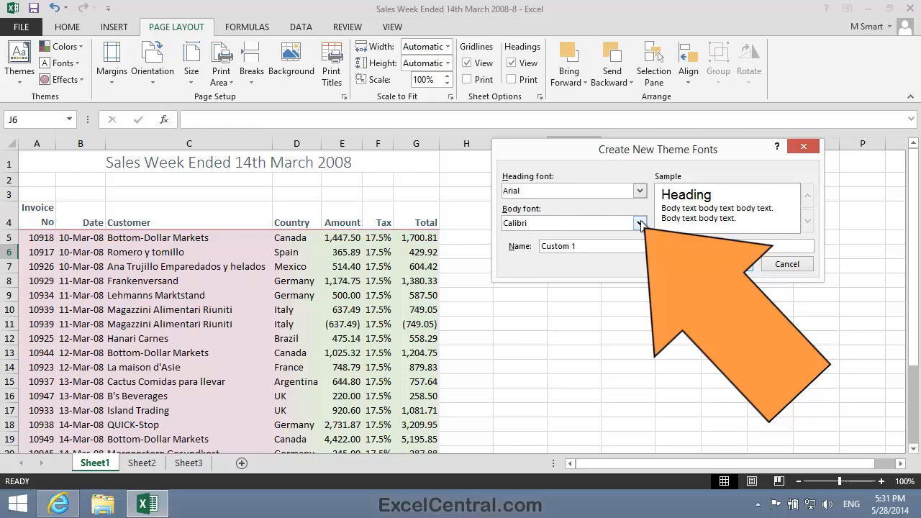
Step: Make Times New Roman the body font and name the font set 'TSM Corporate'
left_click(639, 223)
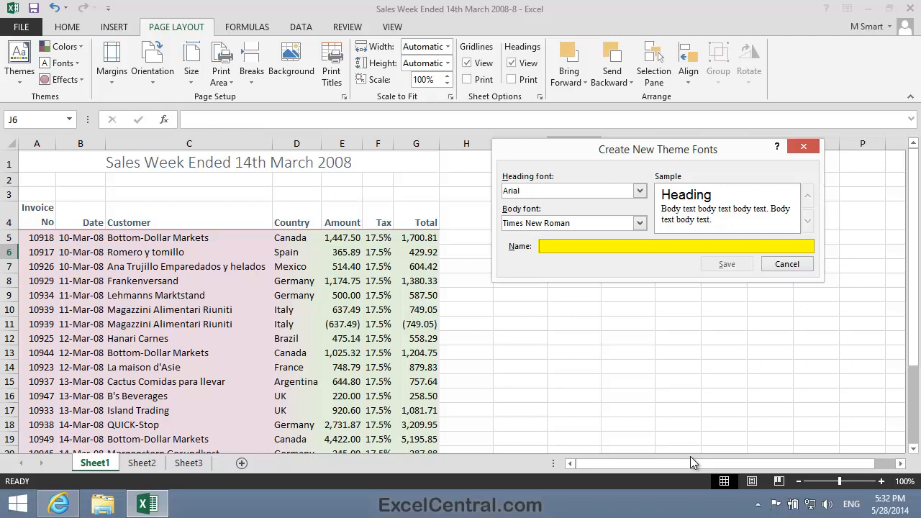
type("TSM")
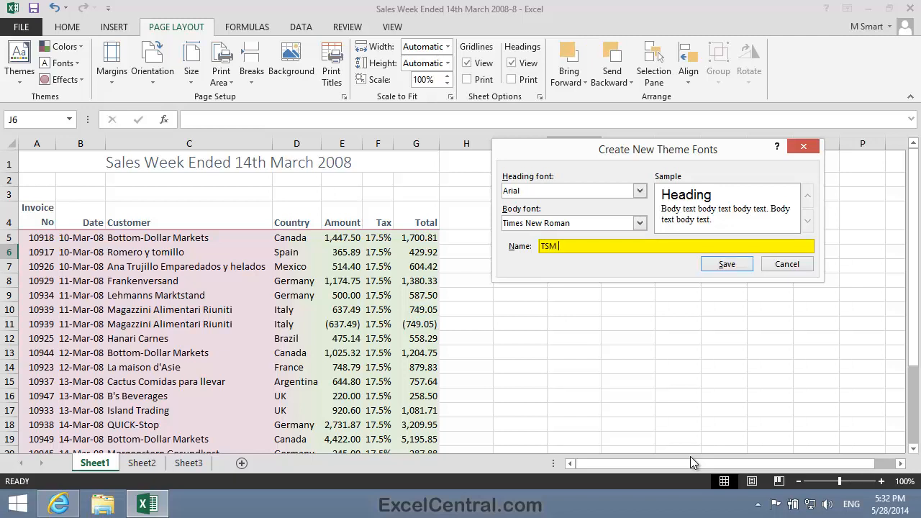
type("Corporate")
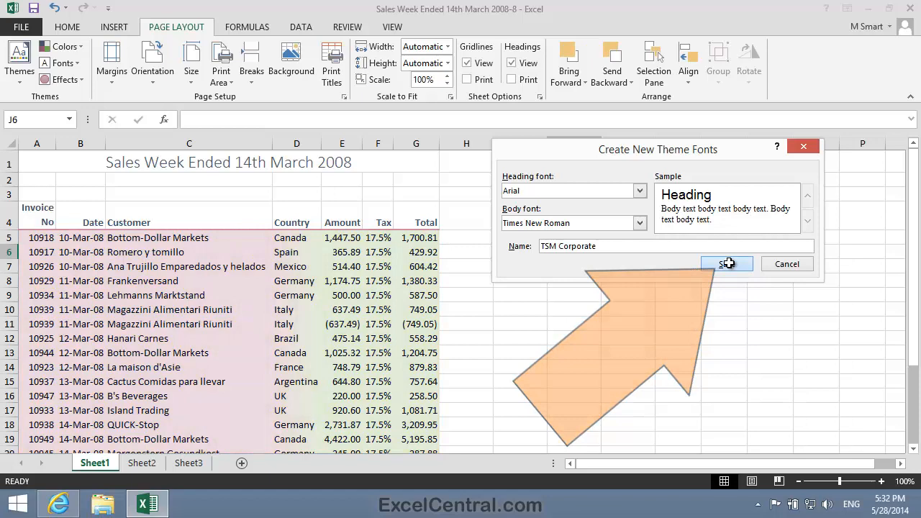
Step: Save the TSM Corporate fonts, giving the sheet Arial headings and Times New Roman text
left_click(727, 263)
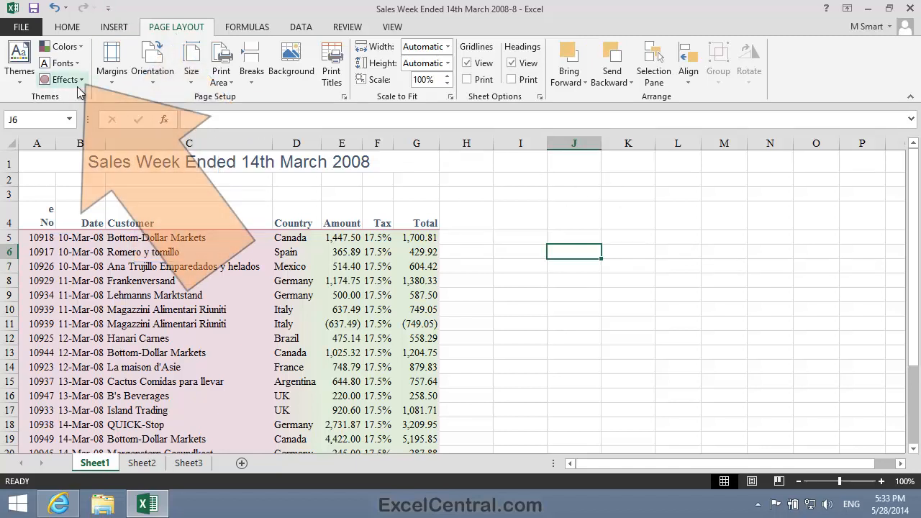
left_click(63, 80)
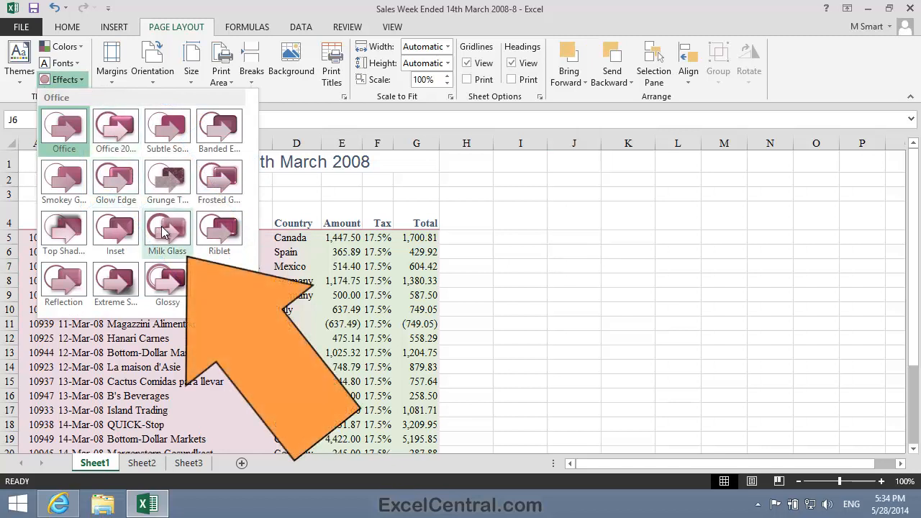
mouse_move(167, 230)
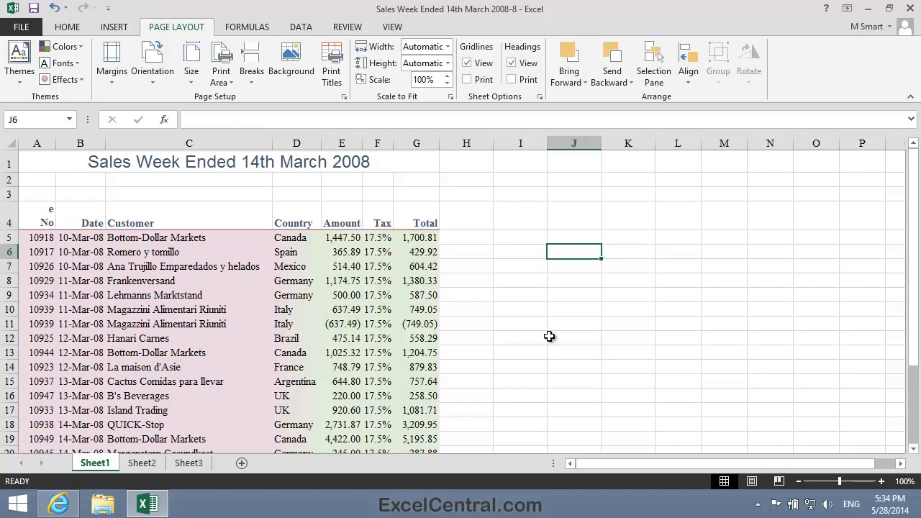
mouse_move(558, 342)
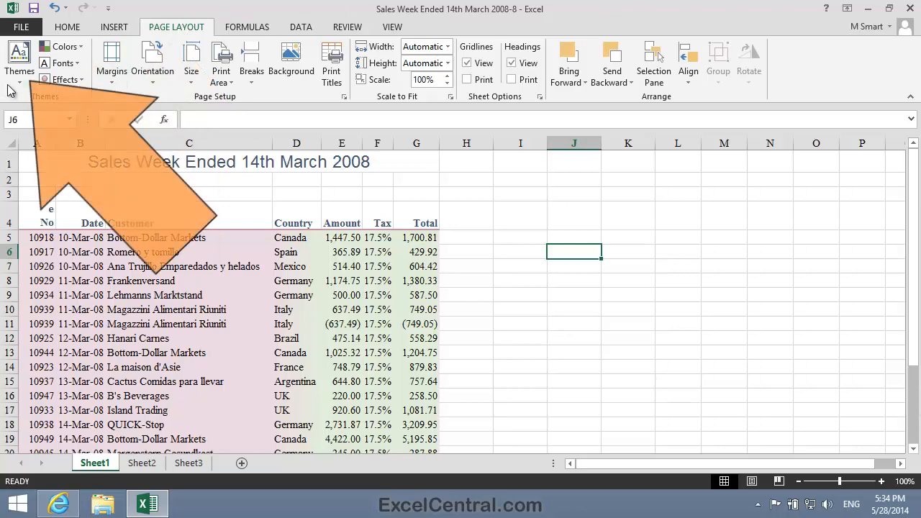
Step: Save the current theme to a file named 'TSM Corporate' via Save Current Theme
left_click(20, 60)
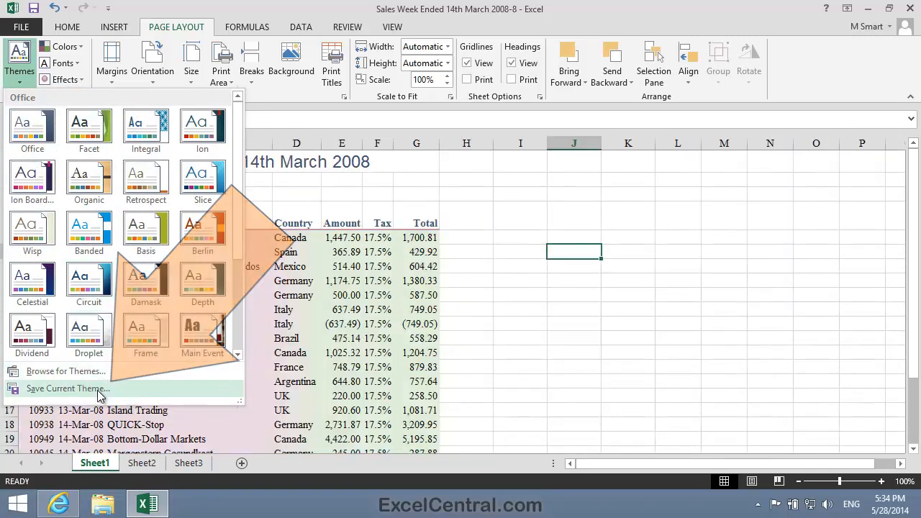
left_click(66, 388)
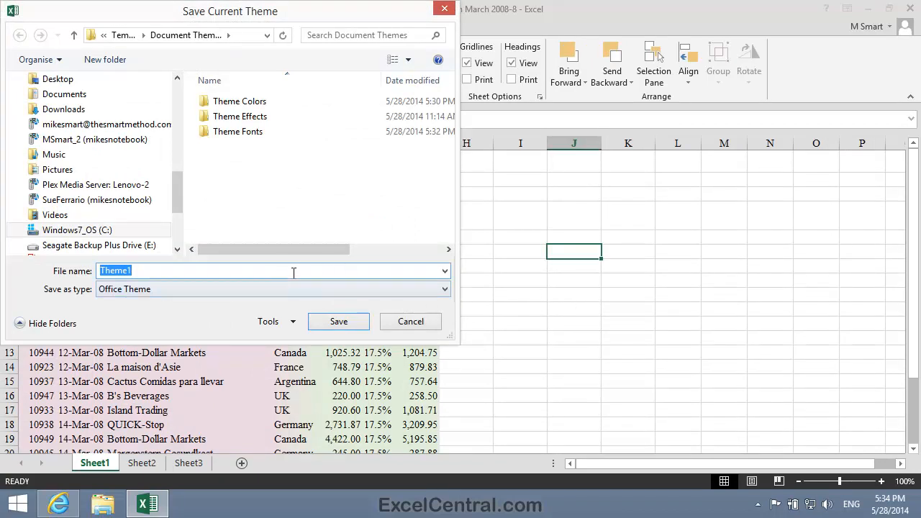
type("T")
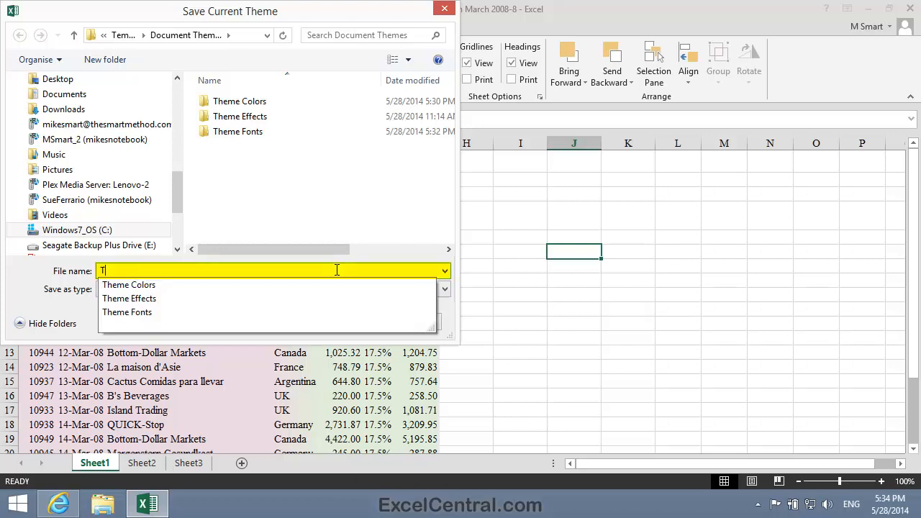
type("SM Corpo")
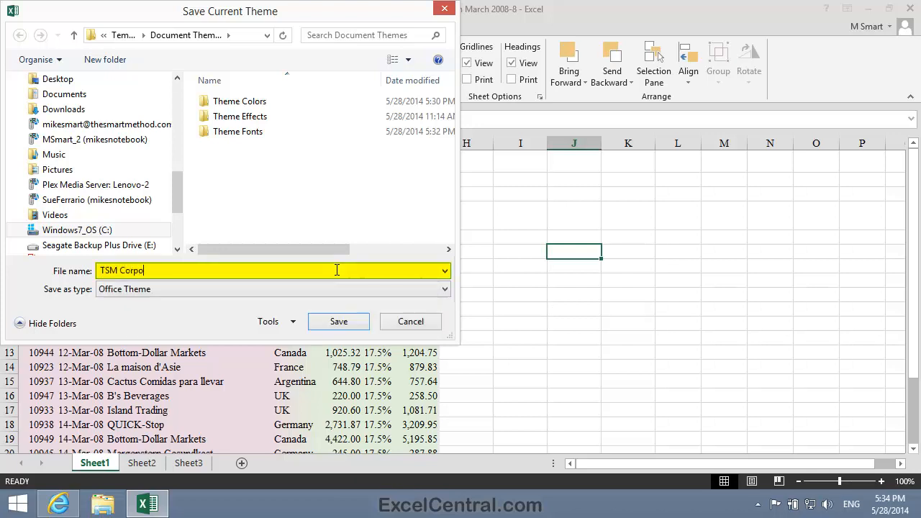
type("rate")
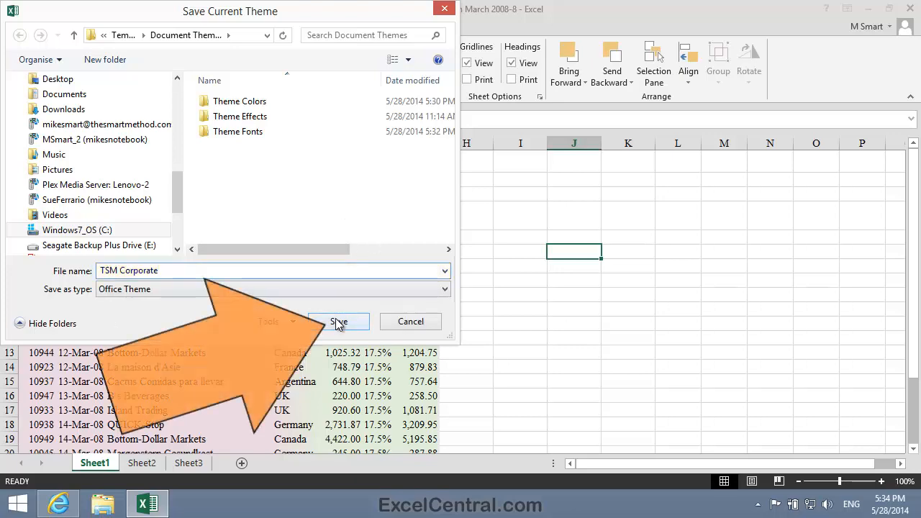
left_click(338, 321)
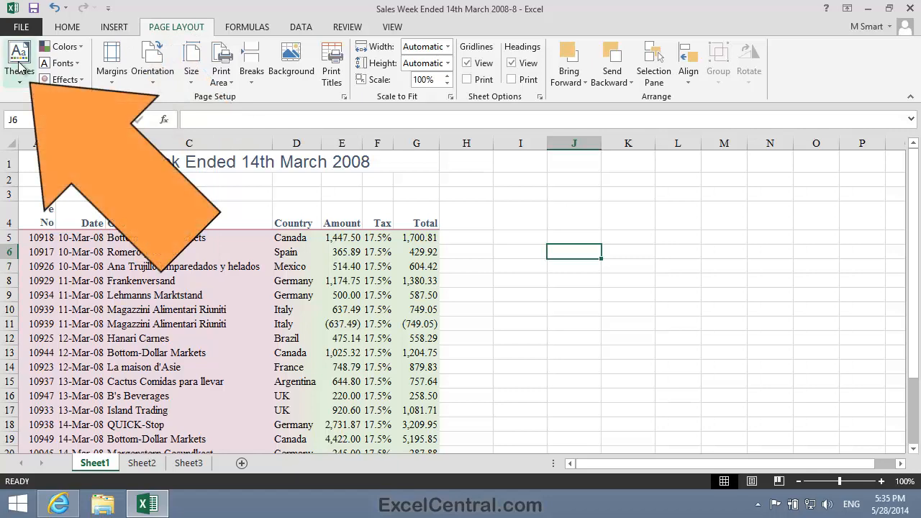
left_click(20, 60)
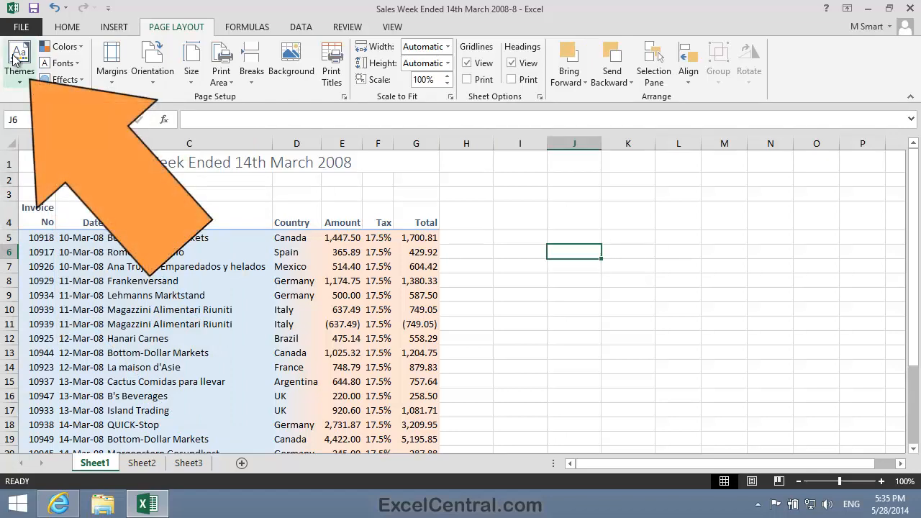
left_click(21, 60)
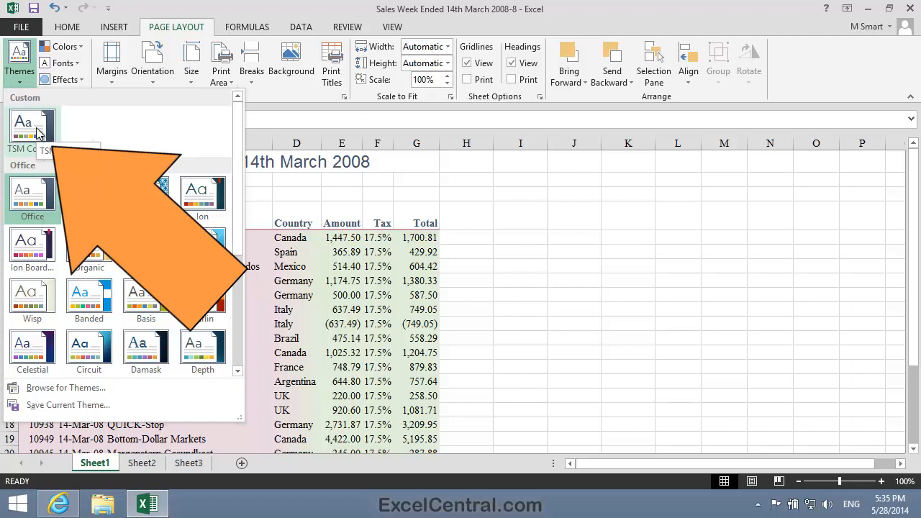
left_click(573, 252)
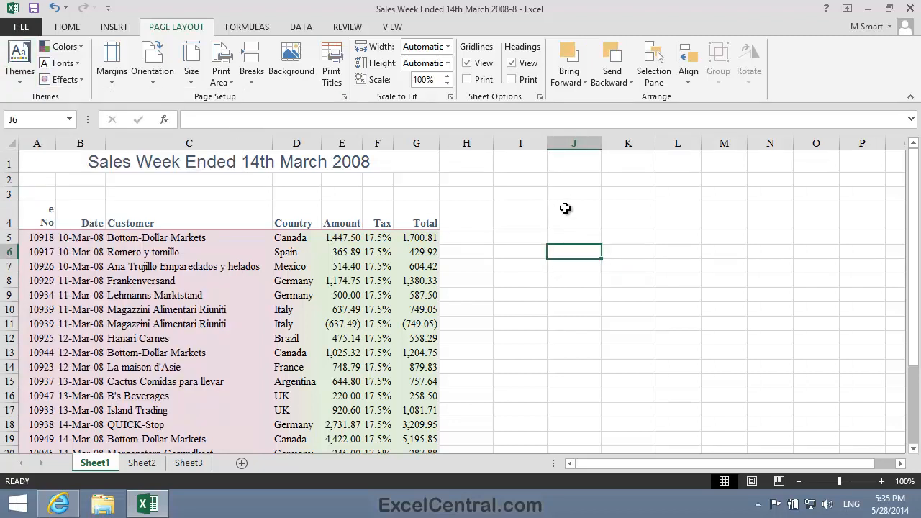
mouse_move(538, 206)
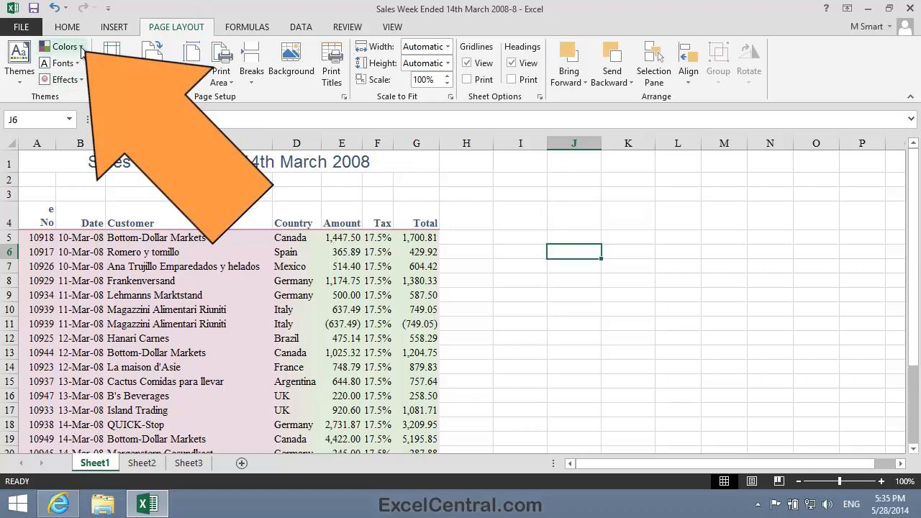
left_click(64, 46)
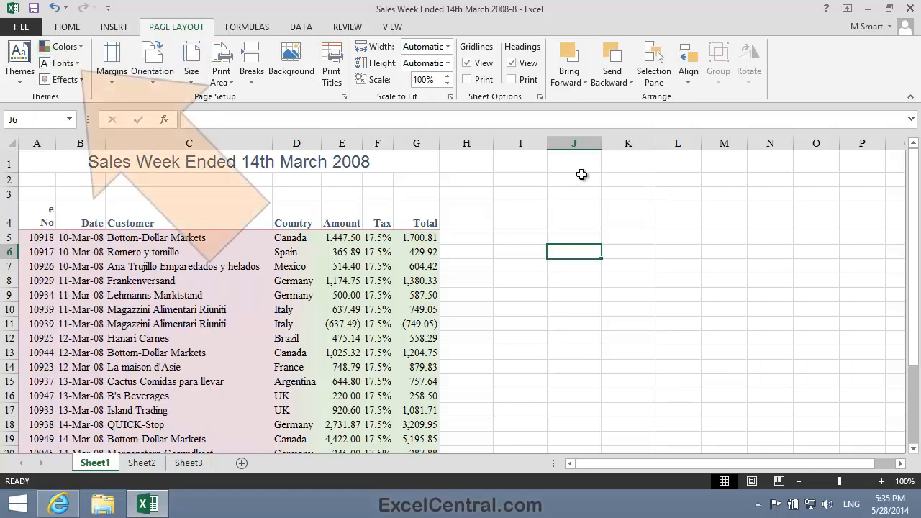
left_click(63, 63)
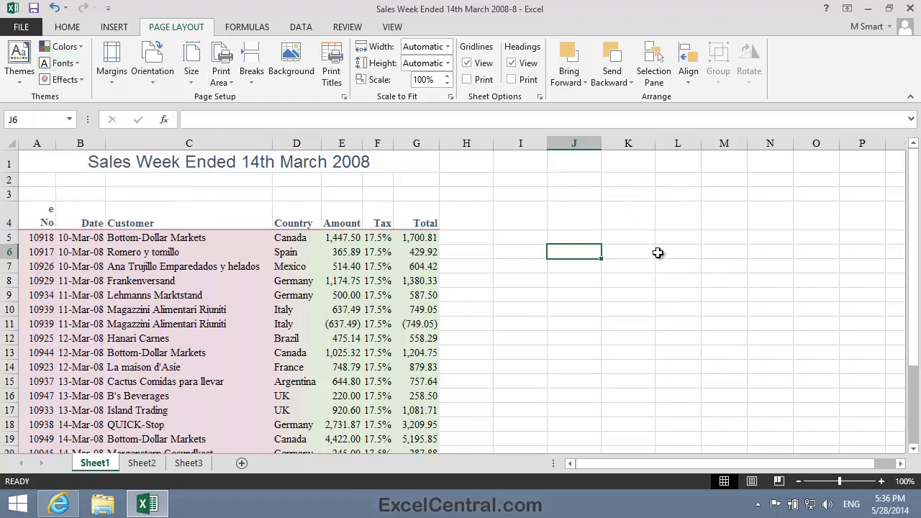
mouse_move(726, 252)
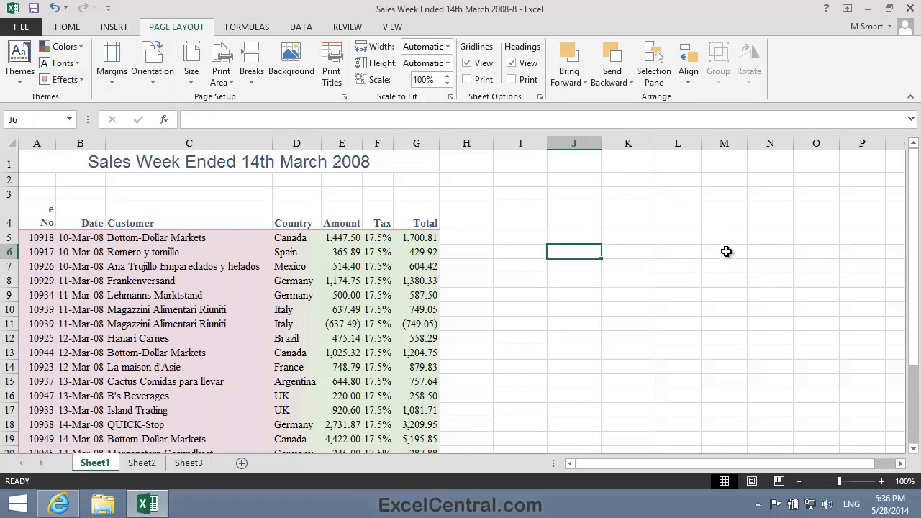
mouse_move(495, 176)
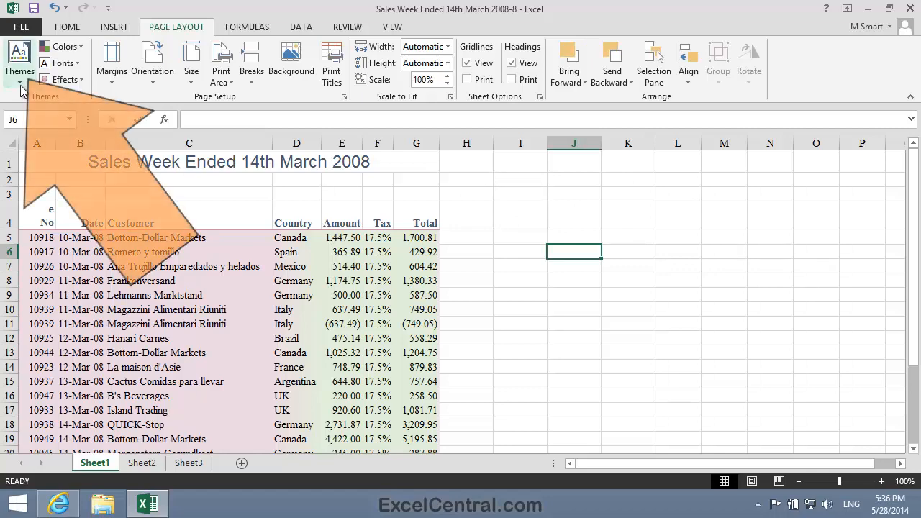
Step: Apply the built-in Office theme, turning the shaded columns blue and orange, and select cell I5
left_click(20, 60)
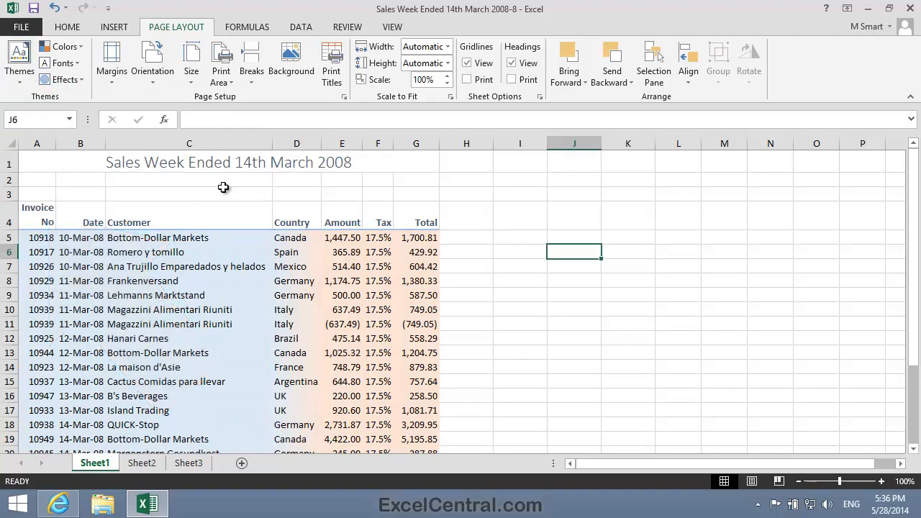
left_click(519, 238)
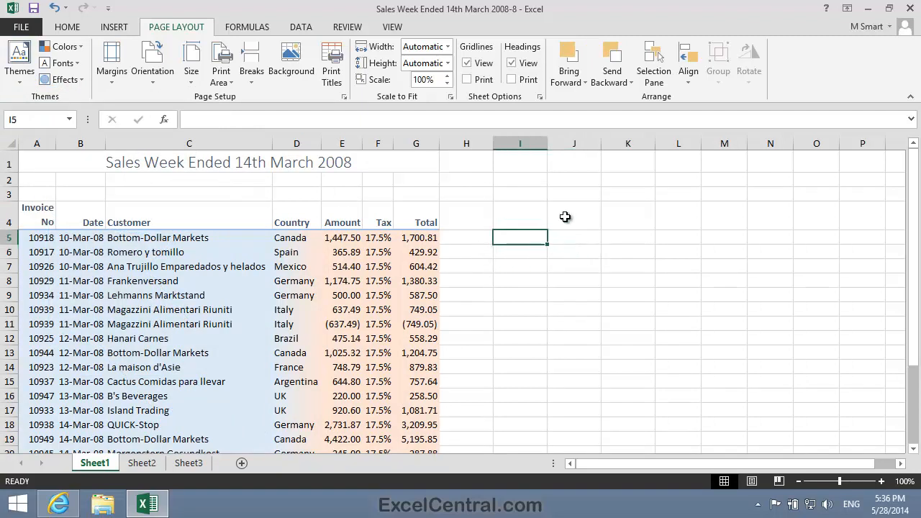
mouse_move(633, 242)
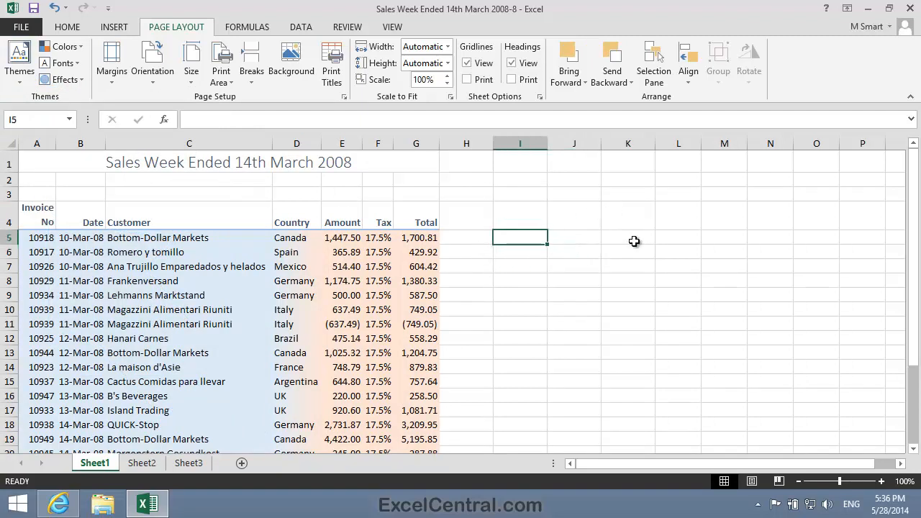